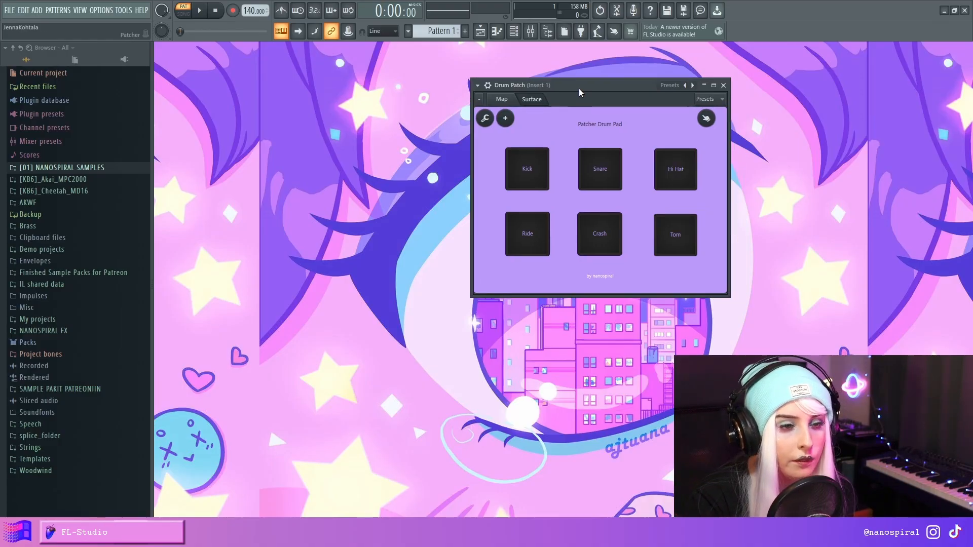
mouse_move(585, 91)
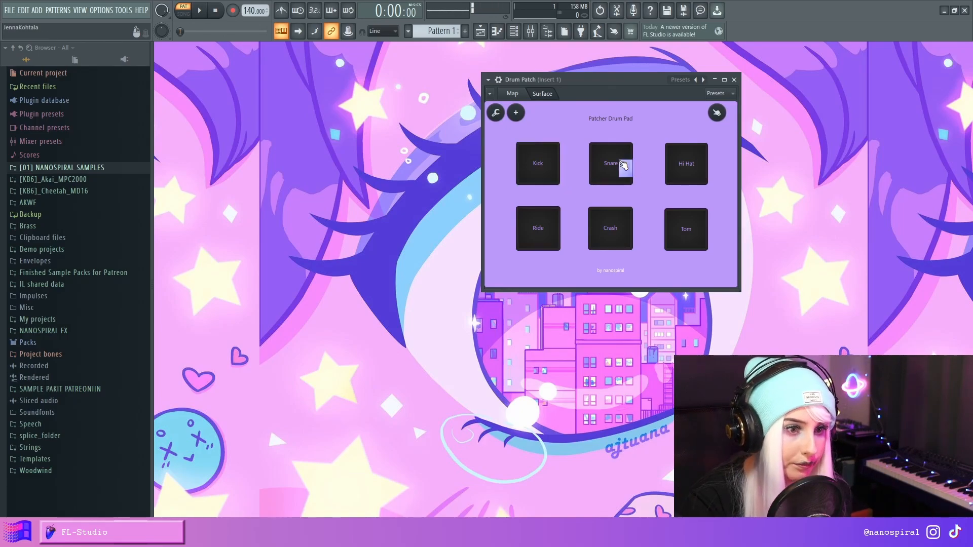
Play the Snare pad, try adding a Keyboard control, and bring up the Map view
left_click(685, 228)
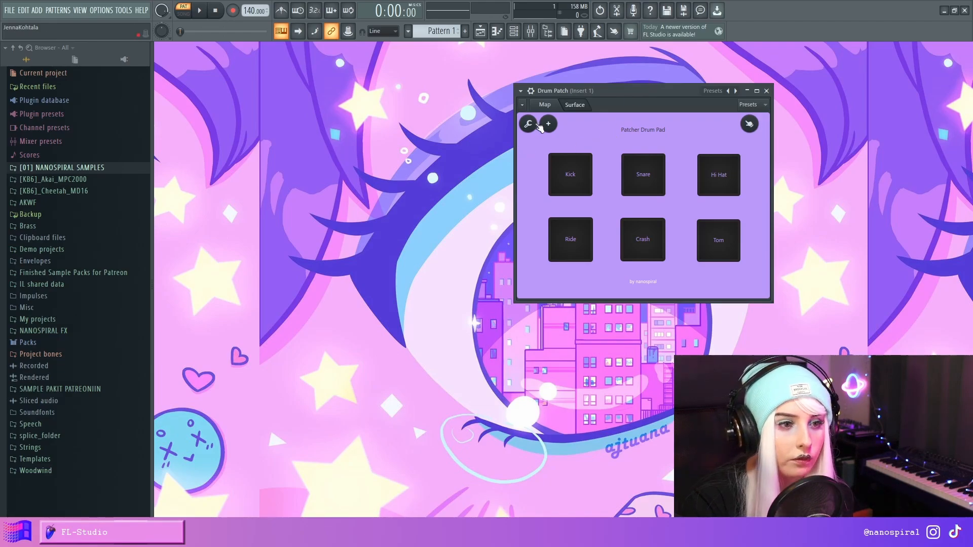
left_click(547, 123)
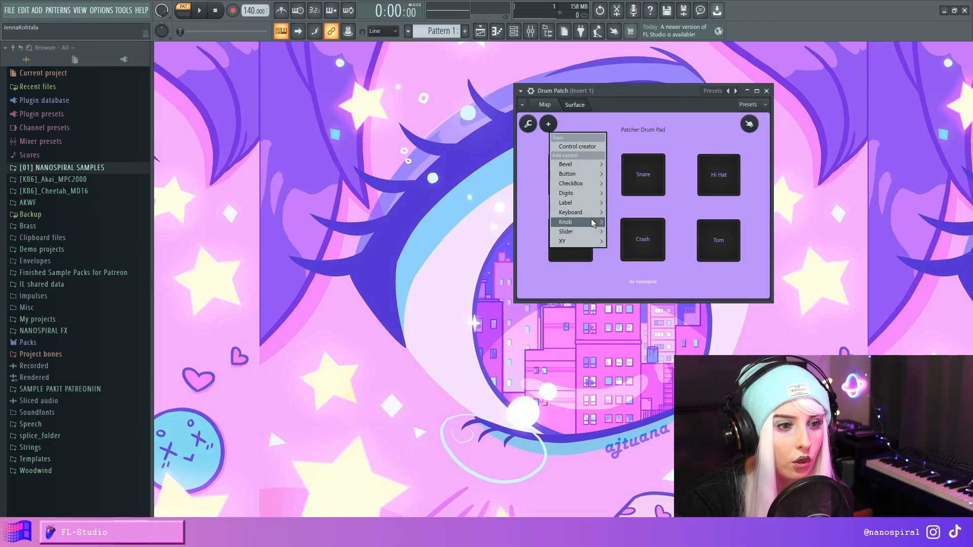
left_click(570, 213)
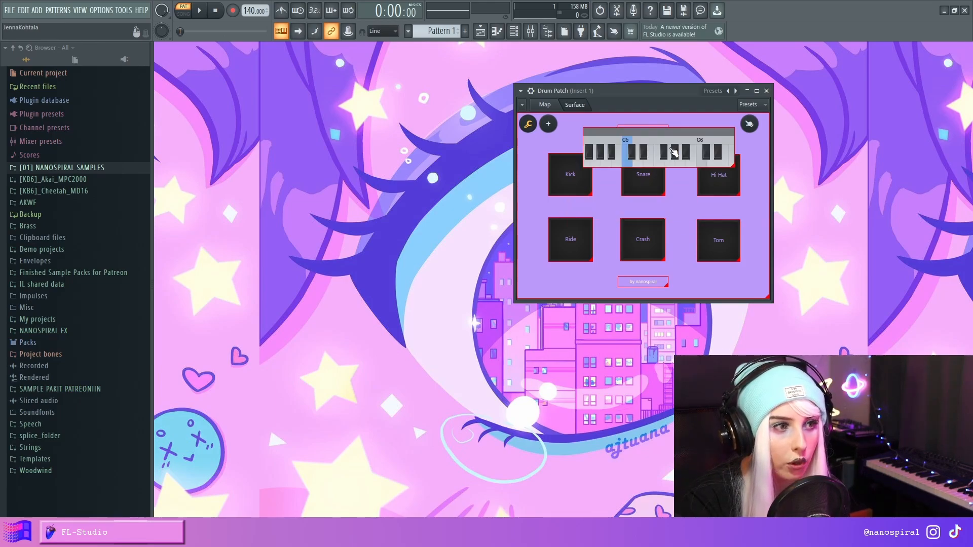
mouse_move(652, 161)
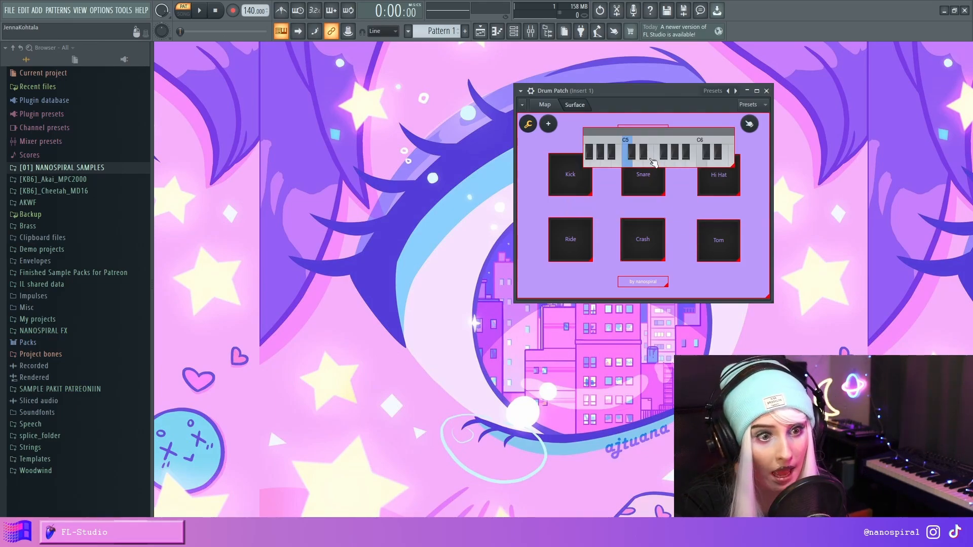
right_click(627, 141)
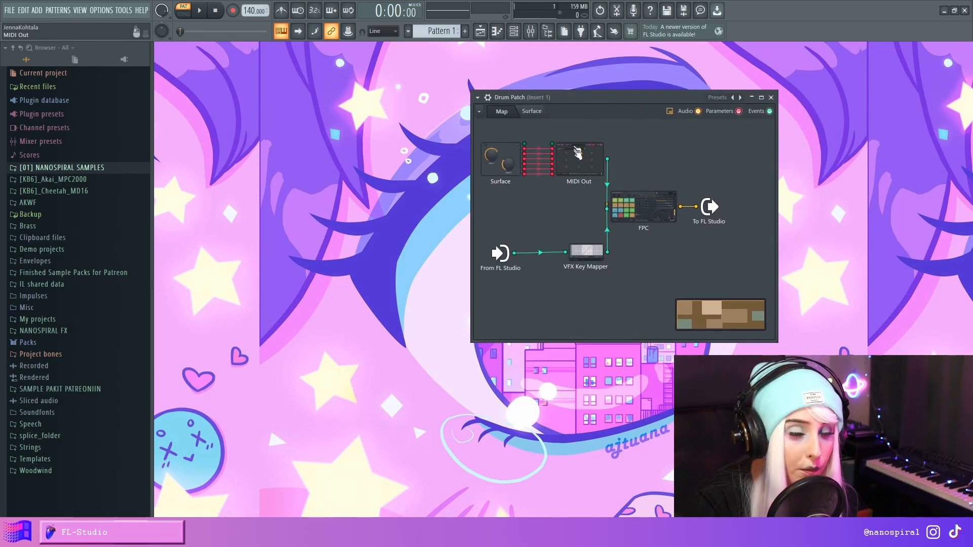
Open MIDI Out's knob panel: kick 35, snare 39, hi hat 41, ride 50, crash 48, tom 46
double_click(578, 155)
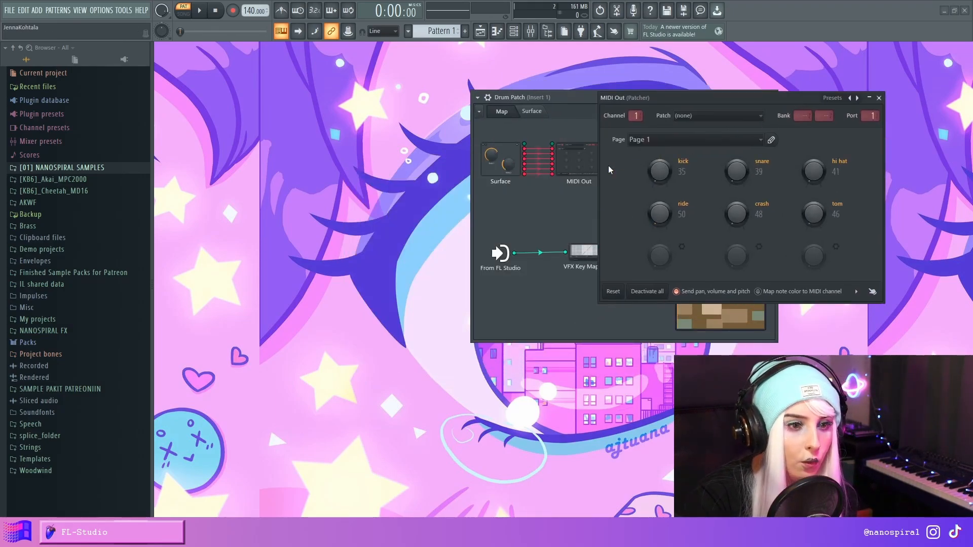
right_click(658, 172)
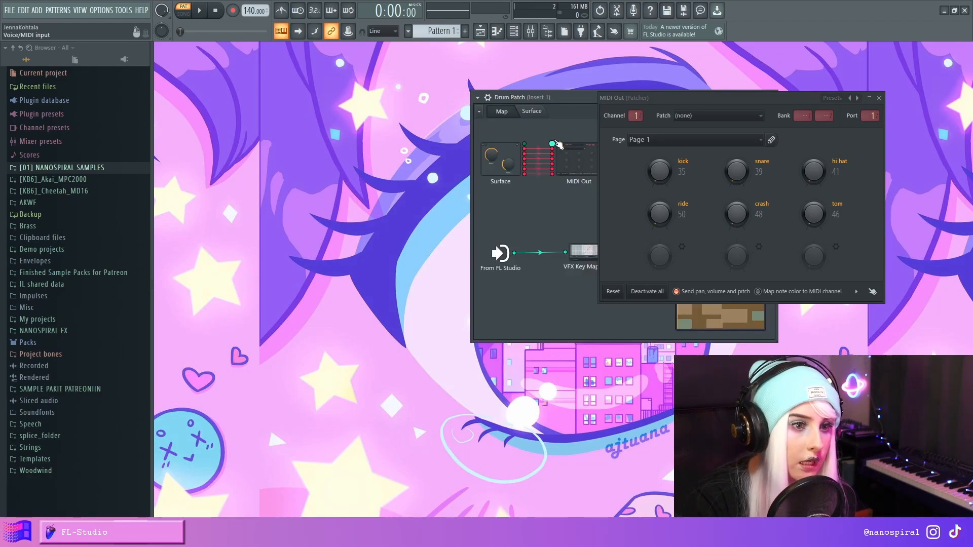
left_click(658, 171)
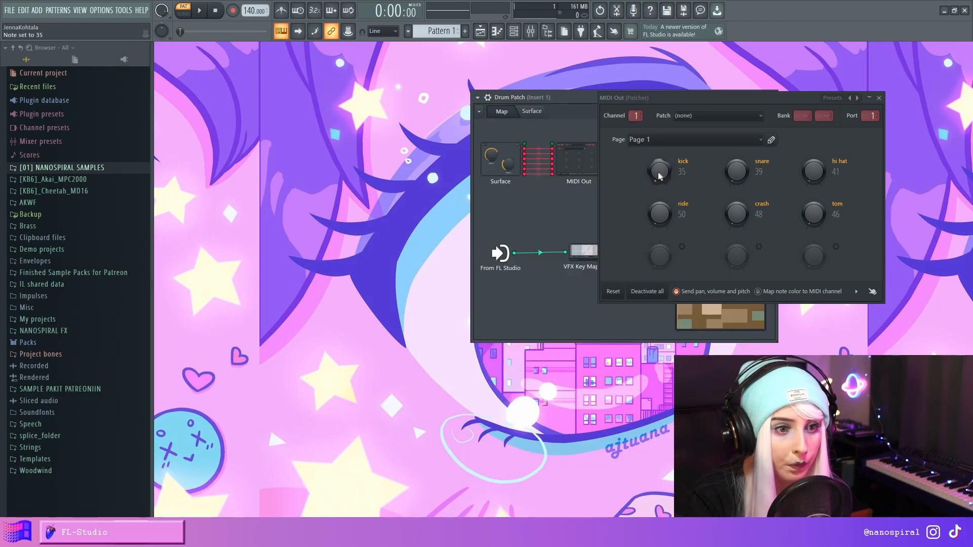
Review the kick knob's settings, note range 35–36 and controller type, and accept
right_click(658, 172)
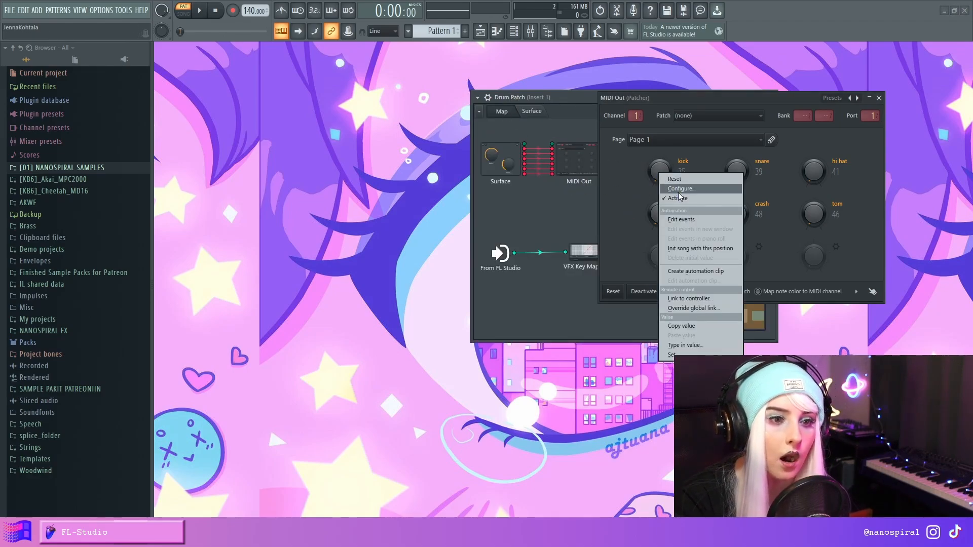
left_click(681, 188)
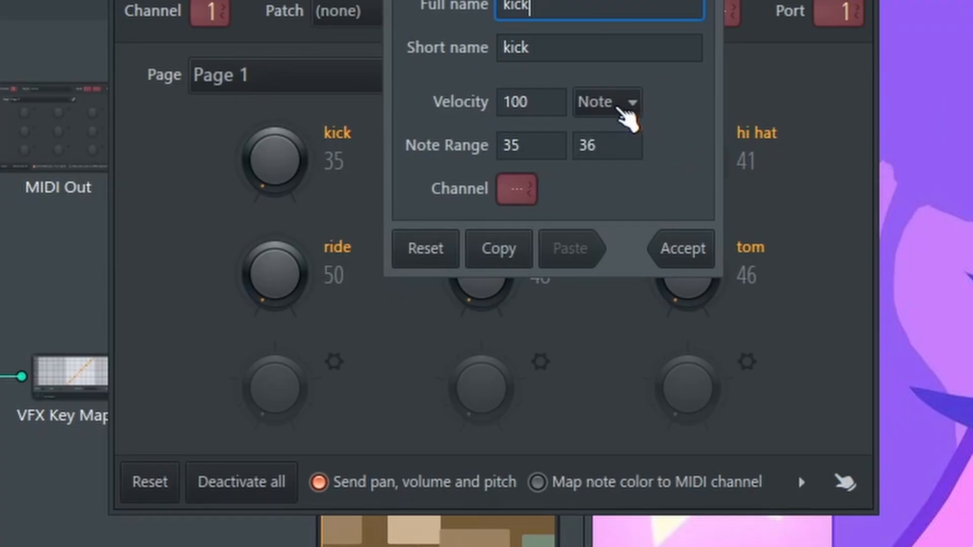
left_click(620, 102)
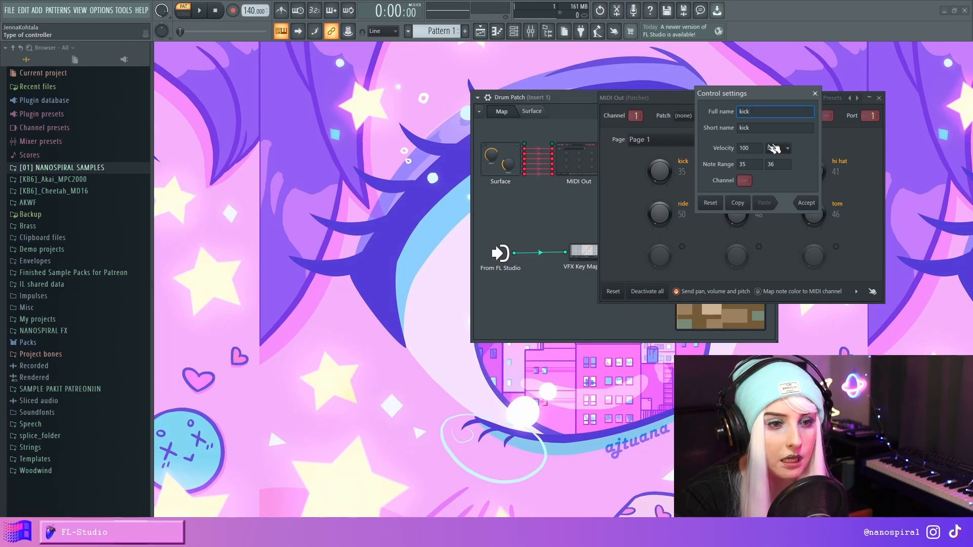
left_click(814, 94)
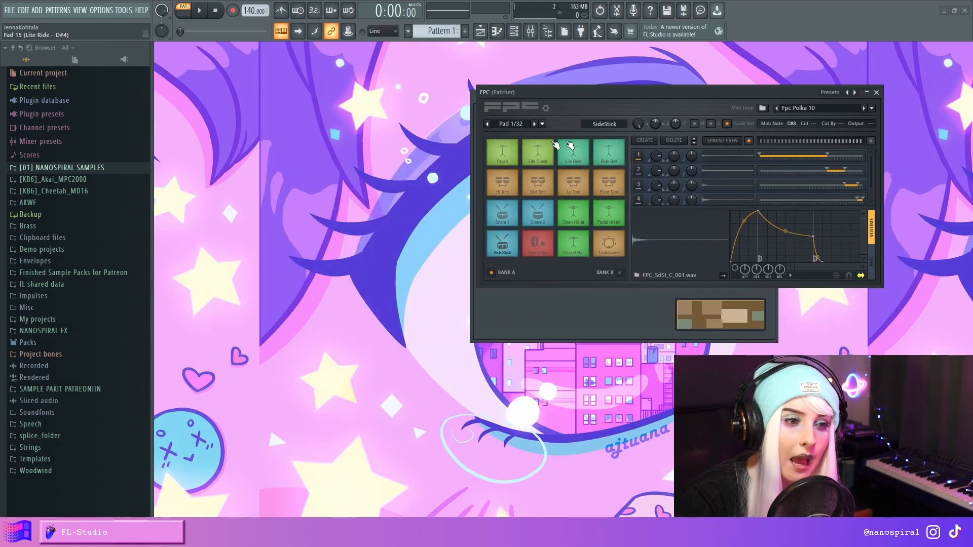
Play an FPC pad to read its MIDI note, then close FPC
left_click(537, 182)
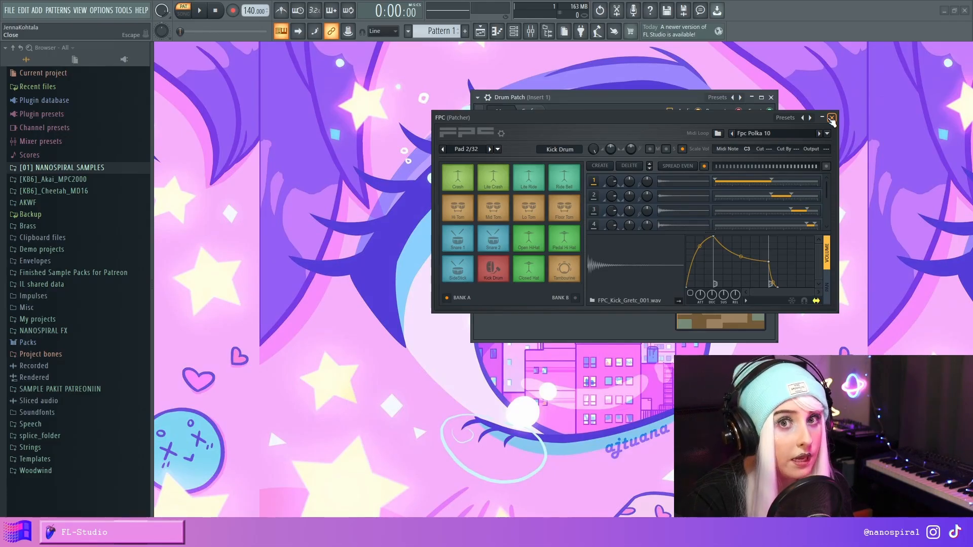
left_click(831, 118)
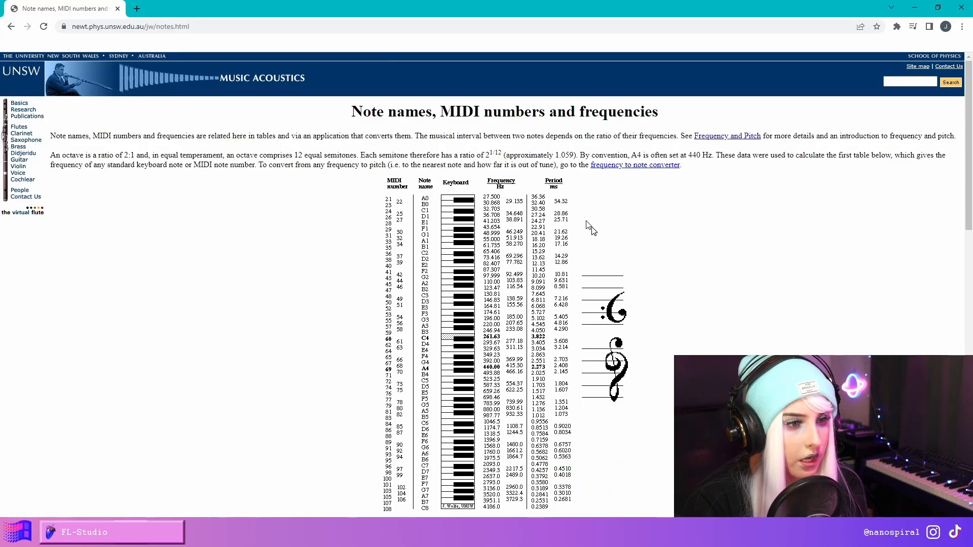
mouse_move(375, 215)
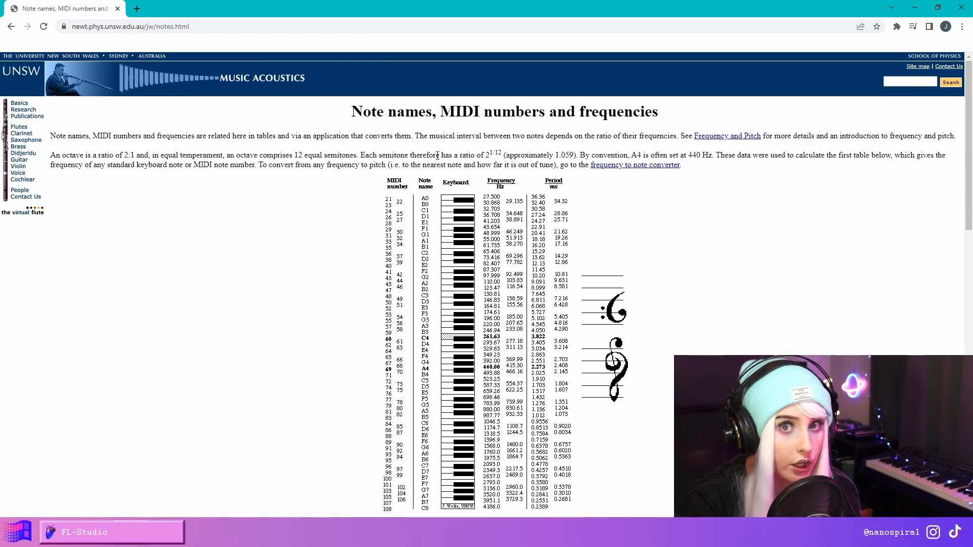
Scroll the UNSW note/MIDI number chart, then return to FL Studio's MIDI Out window
scroll("down", 3)
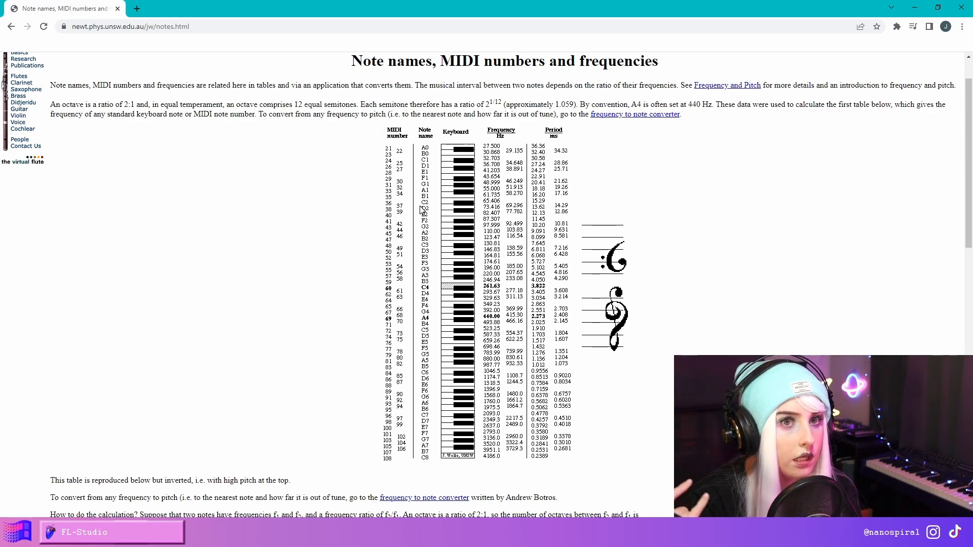
mouse_move(430, 199)
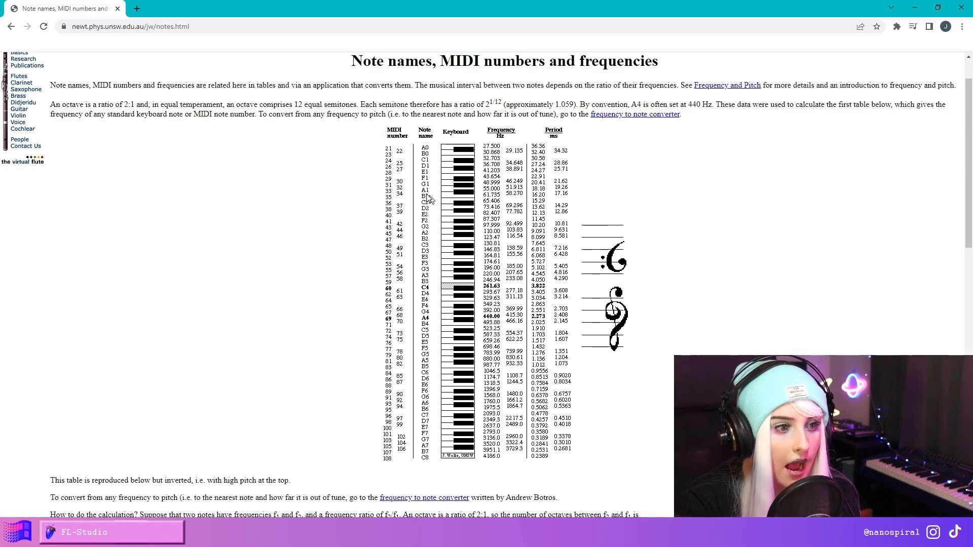
left_click(83, 531)
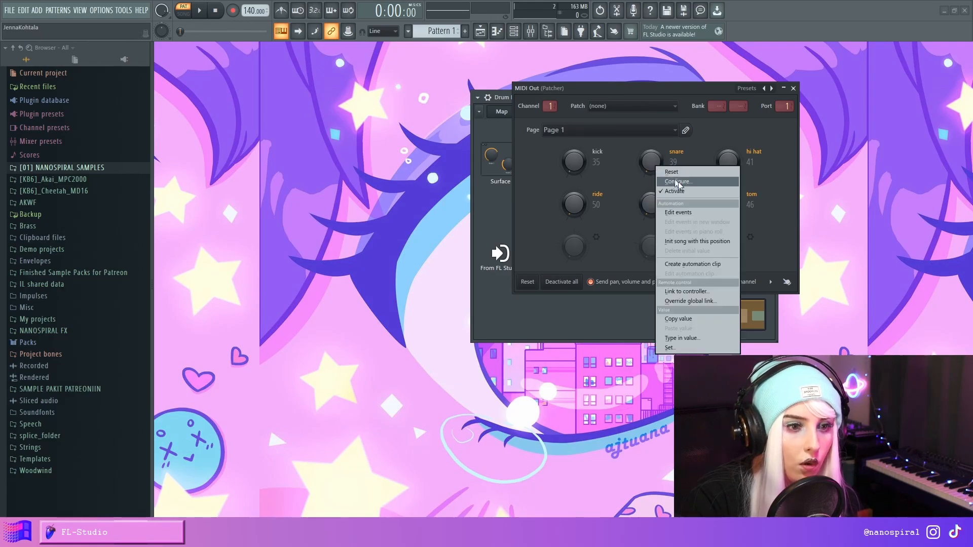
Confirm the snare knob's Note Range is 39–40 and accept the settings
left_click(676, 182)
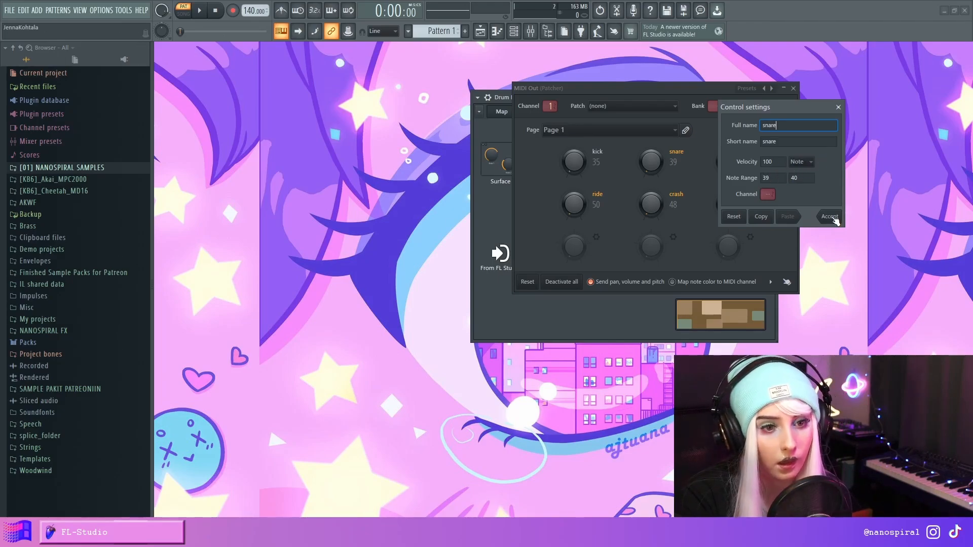
left_click(829, 216)
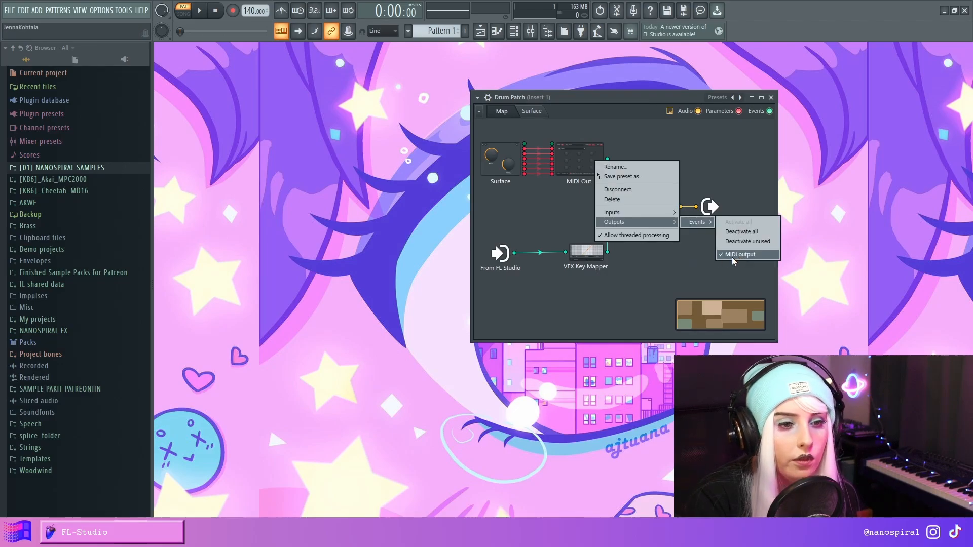
left_click(740, 254)
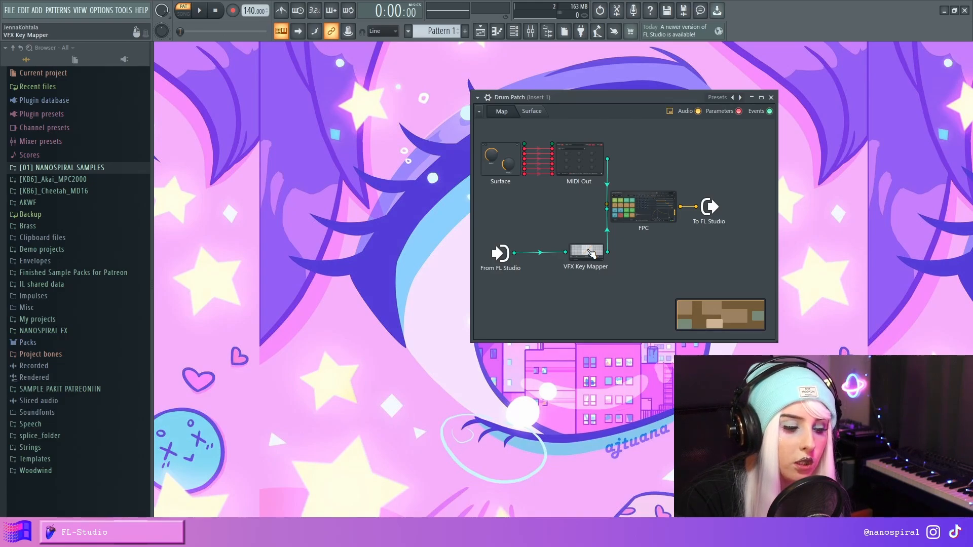
Open VFX Key Mapper to view its octave note-remapping grid
double_click(584, 254)
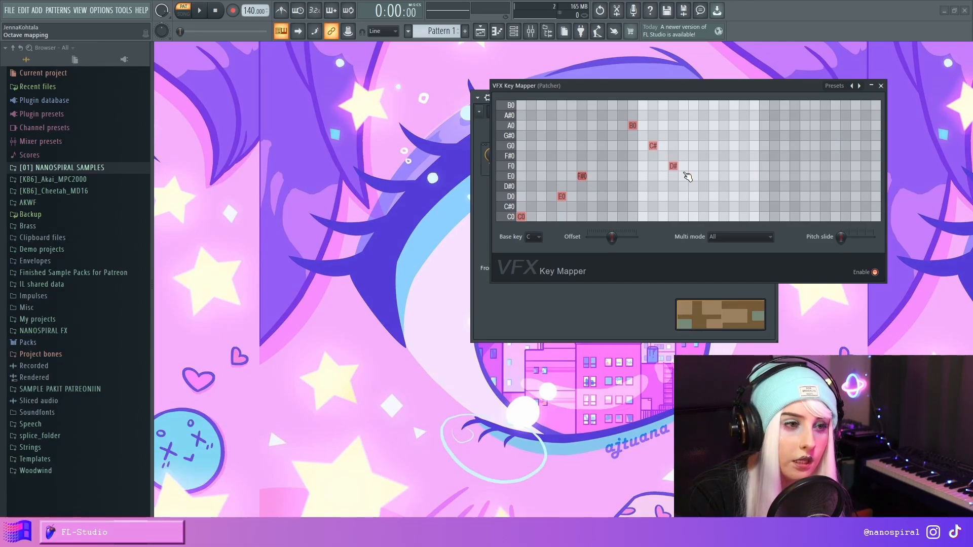
mouse_move(748, 171)
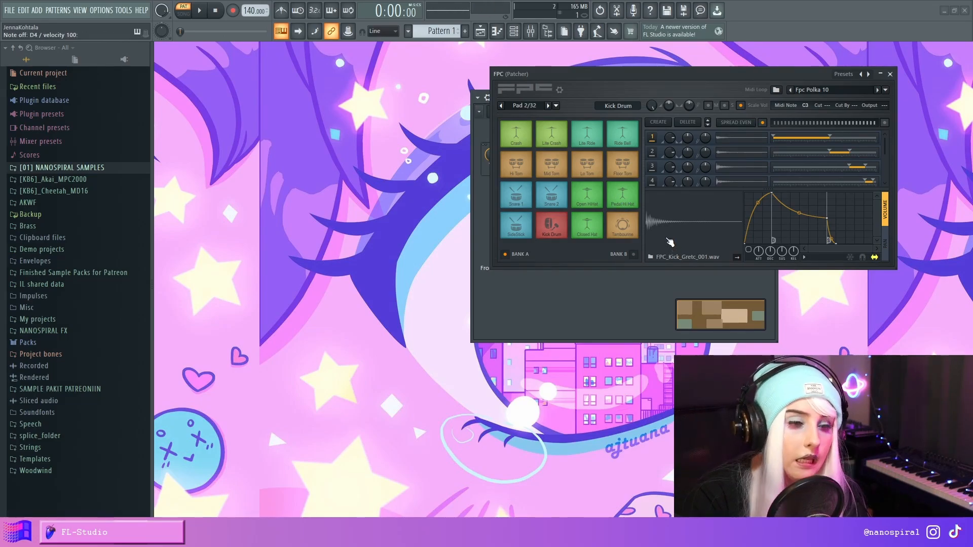
mouse_move(586, 224)
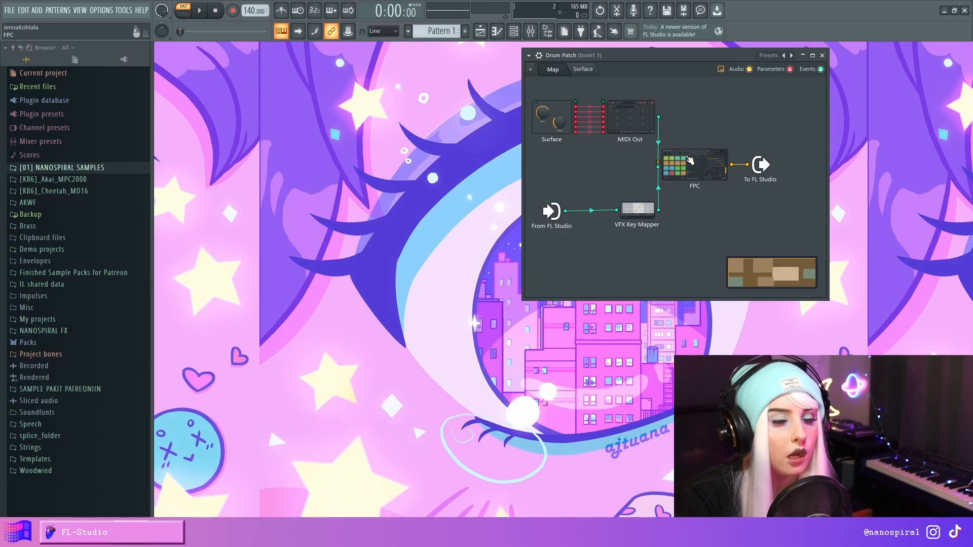
Switch the Patcher back to the Surface view with pads Kick through Tom
left_click(582, 68)
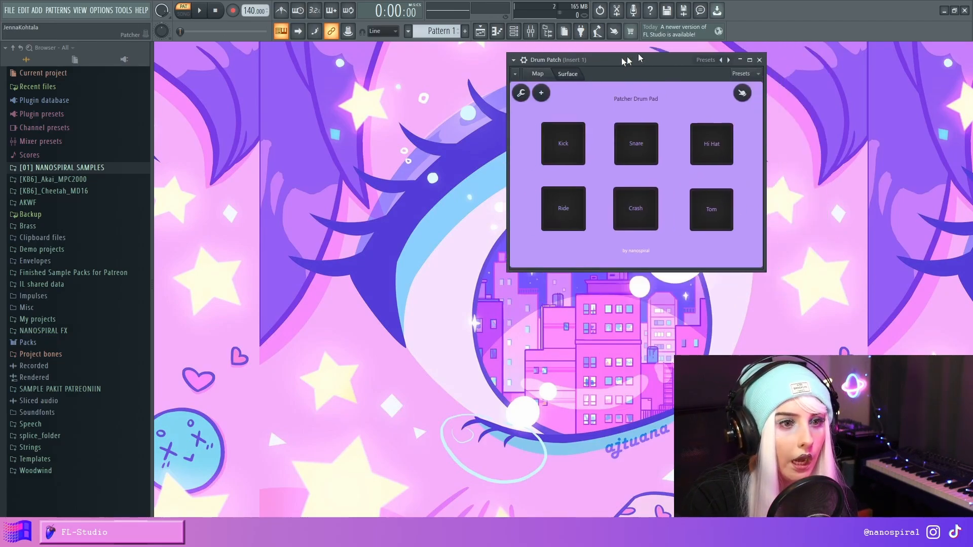